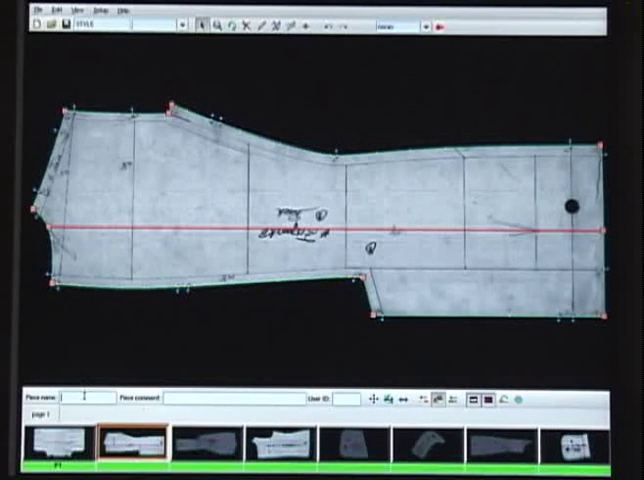
# - Load the tapered pattern piece with its digitized outline and numbered grade and notch points
pyautogui.click(196, 448)
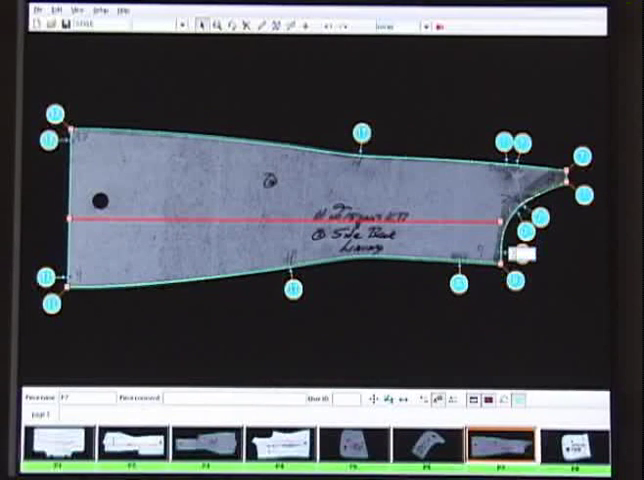
pyautogui.moveTo(520, 404)
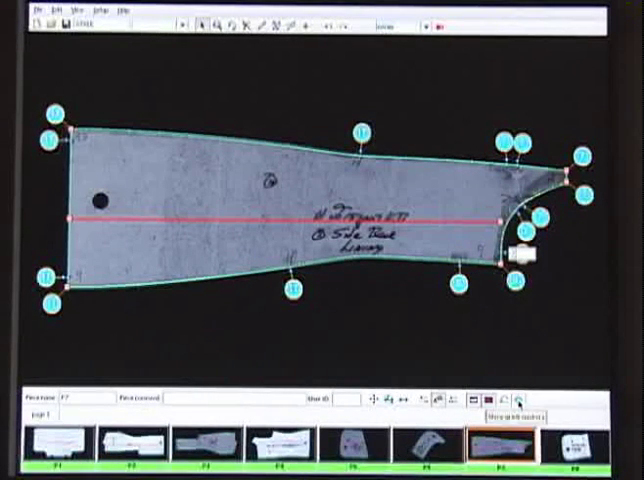
# - Hide the scanned photo so only the tapered piece's traced contour and grain line remain
pyautogui.click(140, 448)
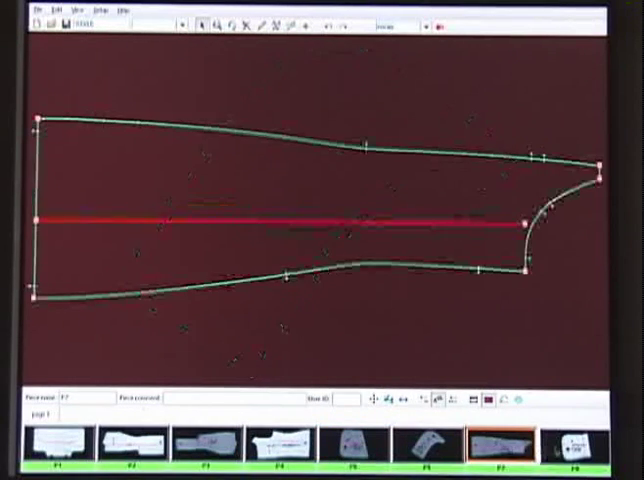
# - Switch to the Top Left Pocket piece and start saving the digitized pattern
pyautogui.click(580, 452)
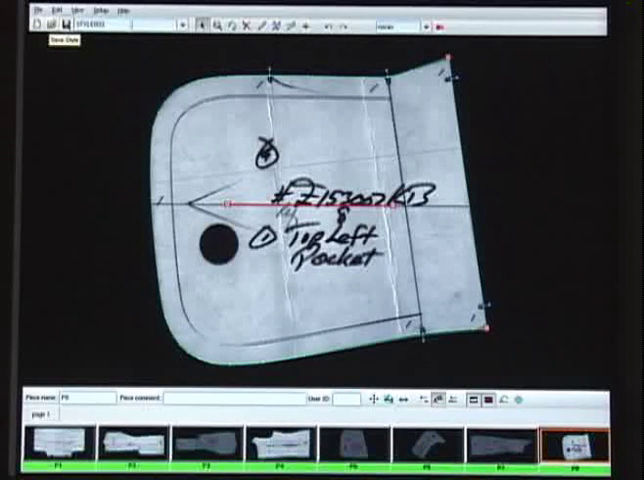
pyautogui.click(54, 24)
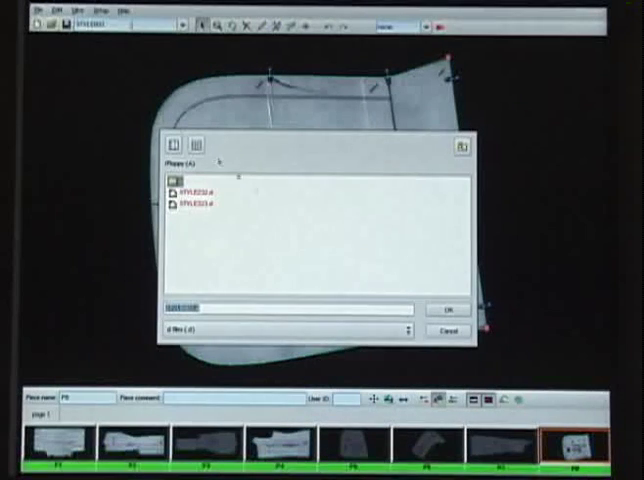